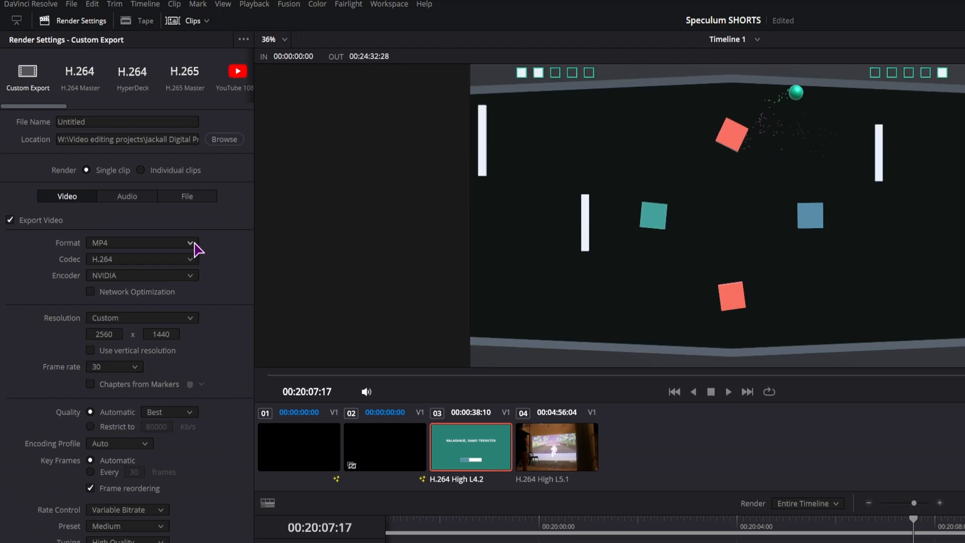
- Switch to the Edit page with File Explorer showing the Stock Photos folder
click(142, 242)
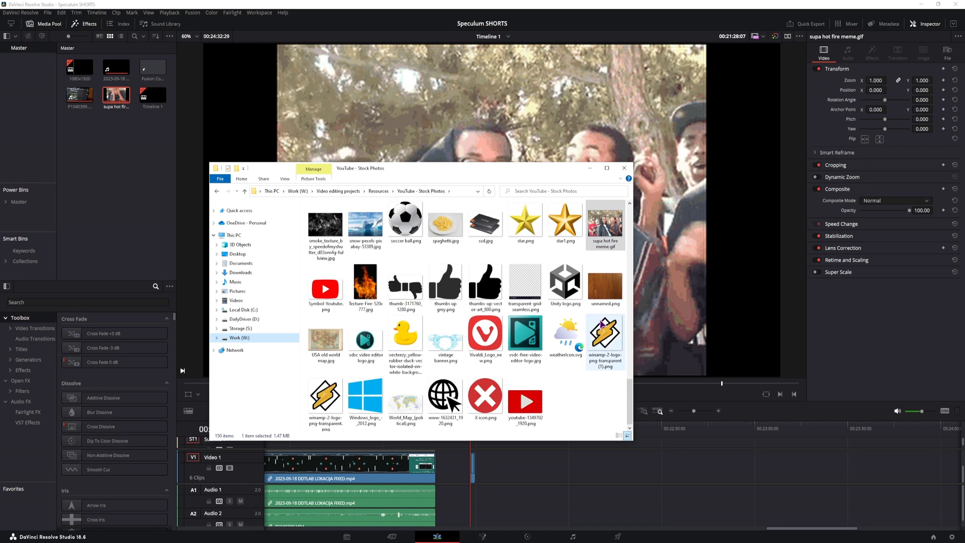
- Import supa hot fire meme.gif into the Media Pool and check its 322x242, 25 fps details
drag(606, 332, 110, 157)
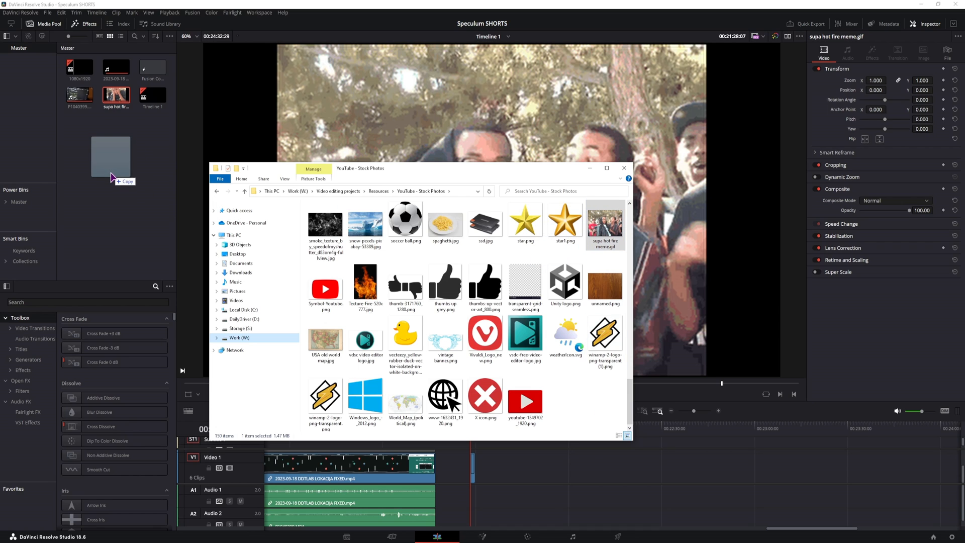
click(624, 168)
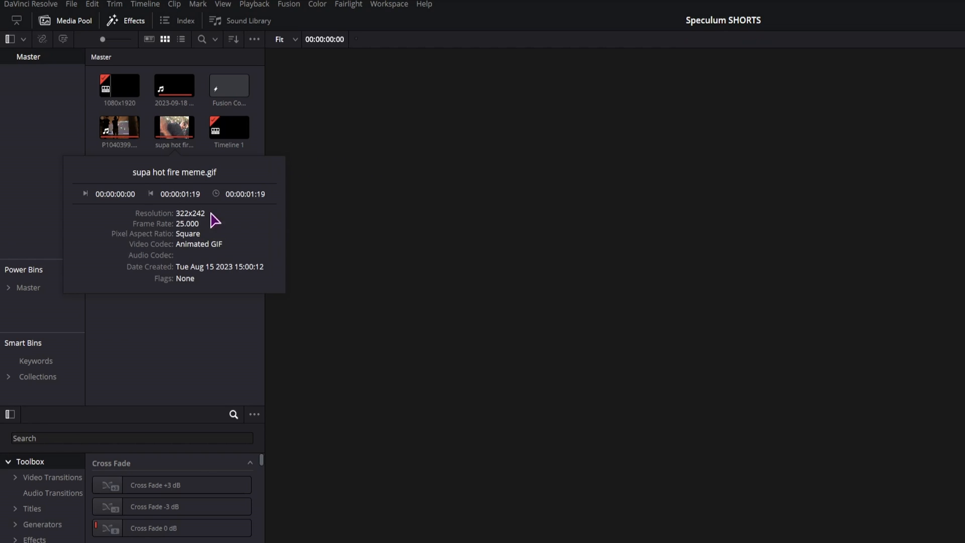
- Change the GIF clip's Video Frame Rate from 25 fps in Clip Attributes
right_click(174, 131)
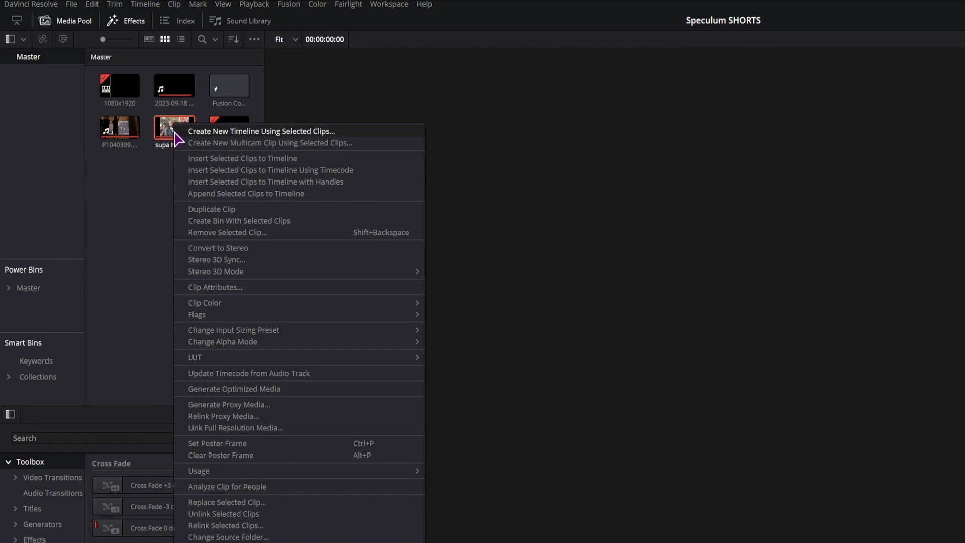
click(214, 287)
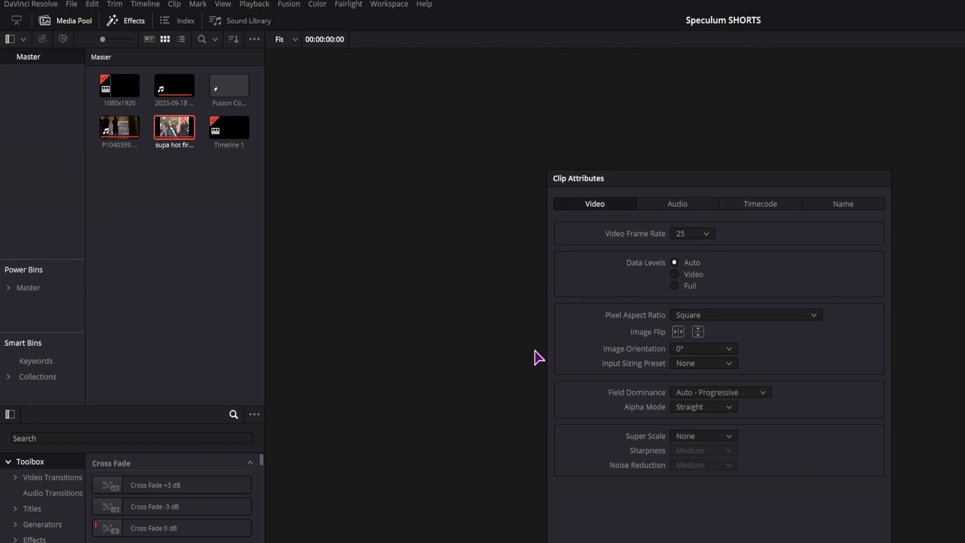
click(691, 233)
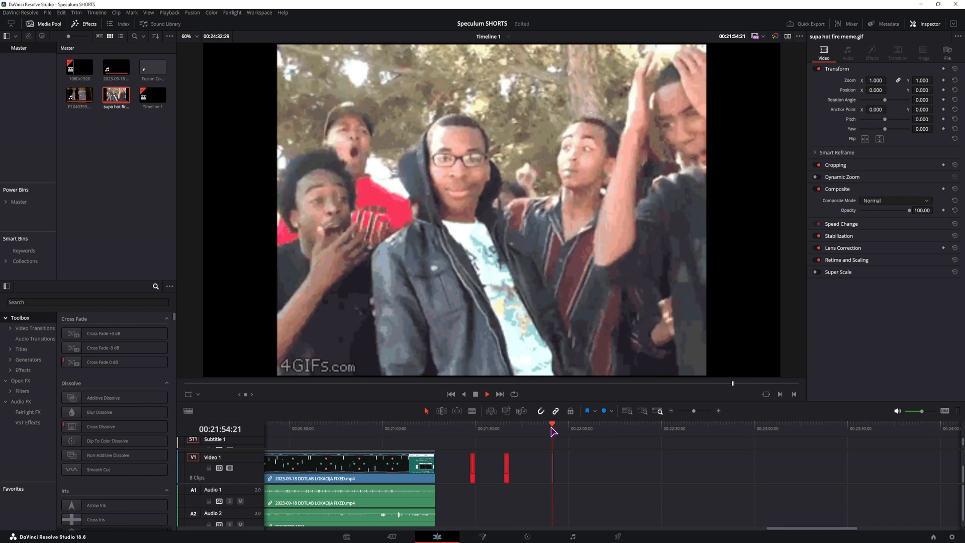
- Verify the GIF clip is at 60 fps and add it to the V1 track at the playhead
right_click(116, 96)
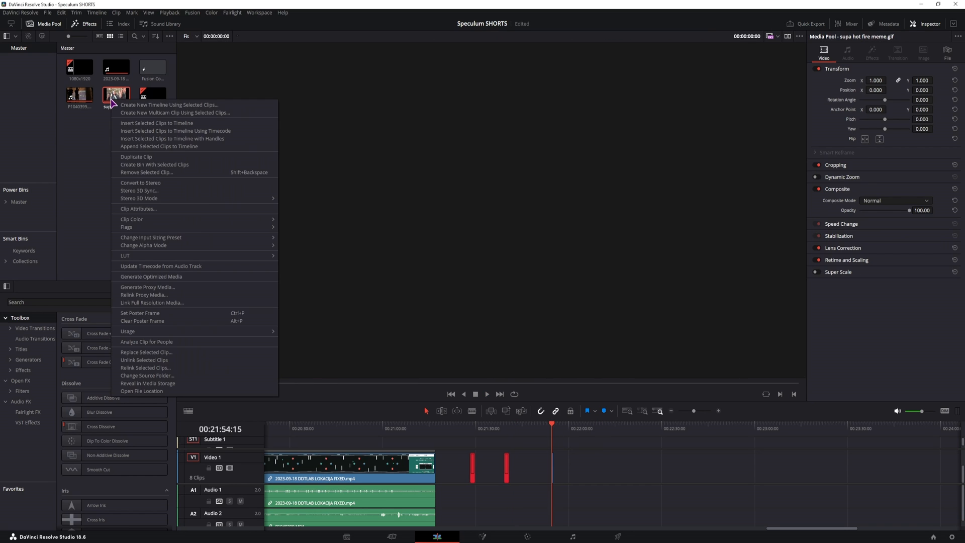
click(138, 209)
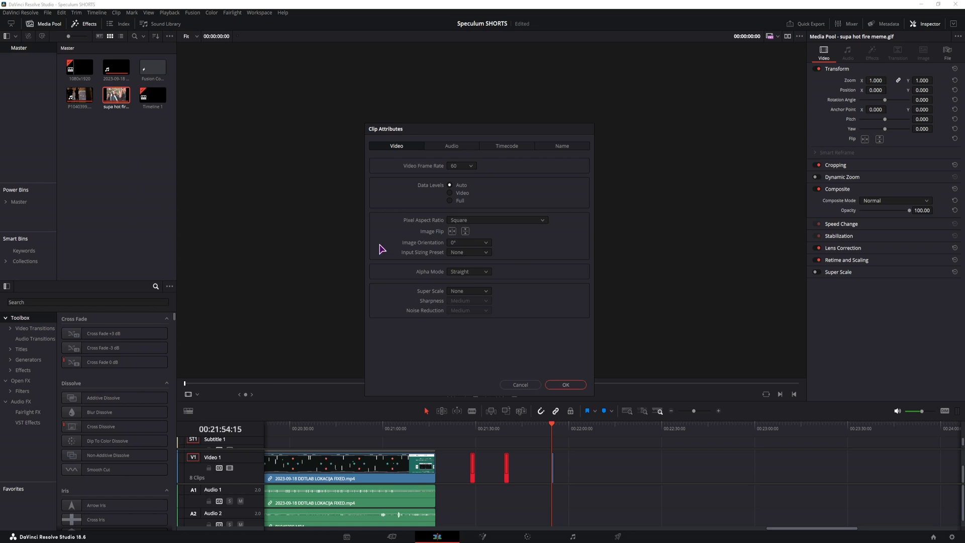
click(461, 165)
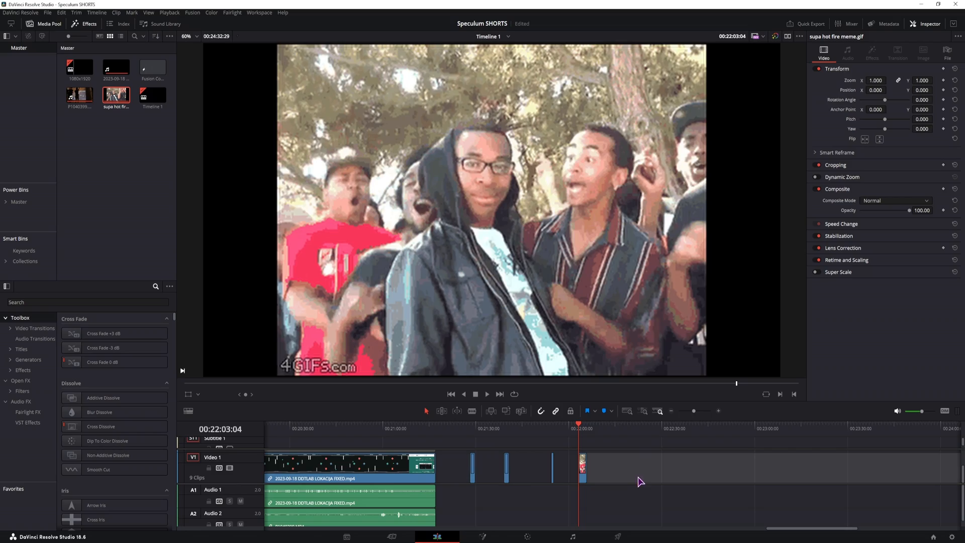
click(487, 394)
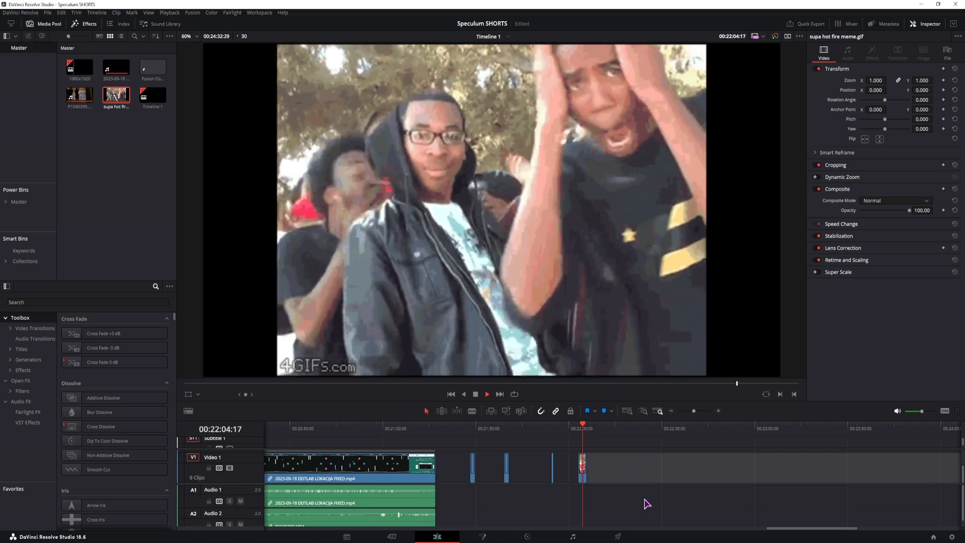